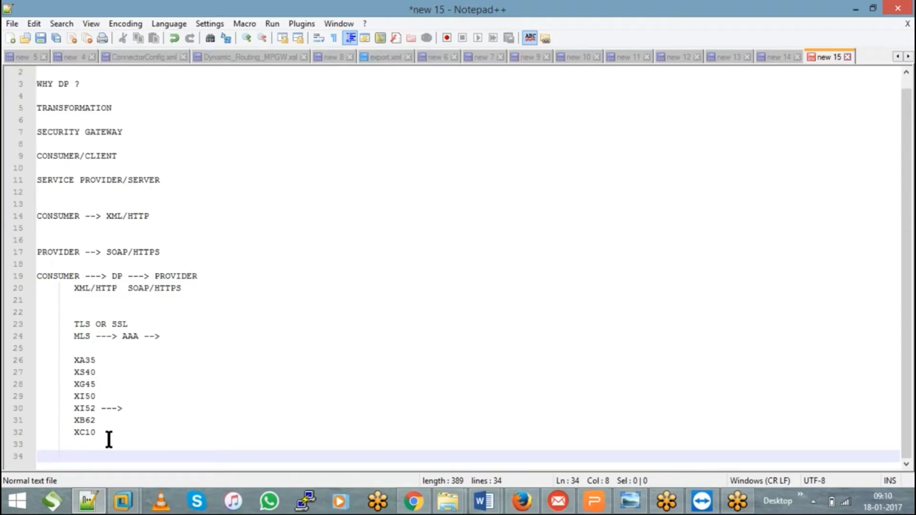
Add WSDL and XSD on new lines beneath the XC10 appliance entry
type("WSDL")
type("XSD")
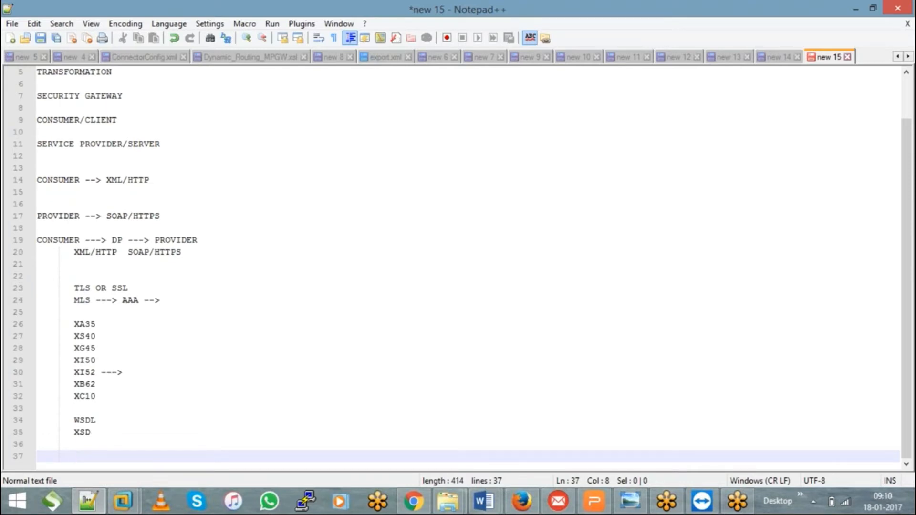
Write 'ADMIN ---> SETTING , FIRMWARE UPGRADE , USER ACCT , DOMAIN CREATIN' and begin the DEV line
type("ADMIN --->")
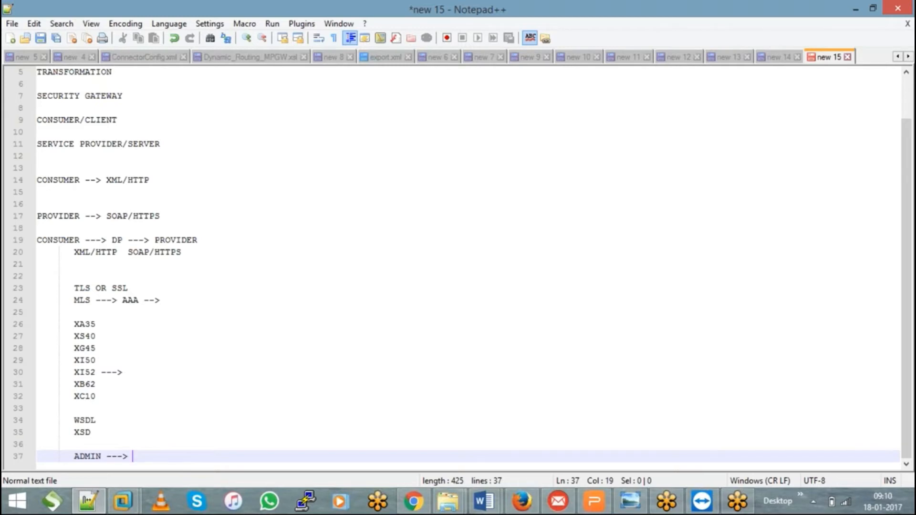
type("SETTING")
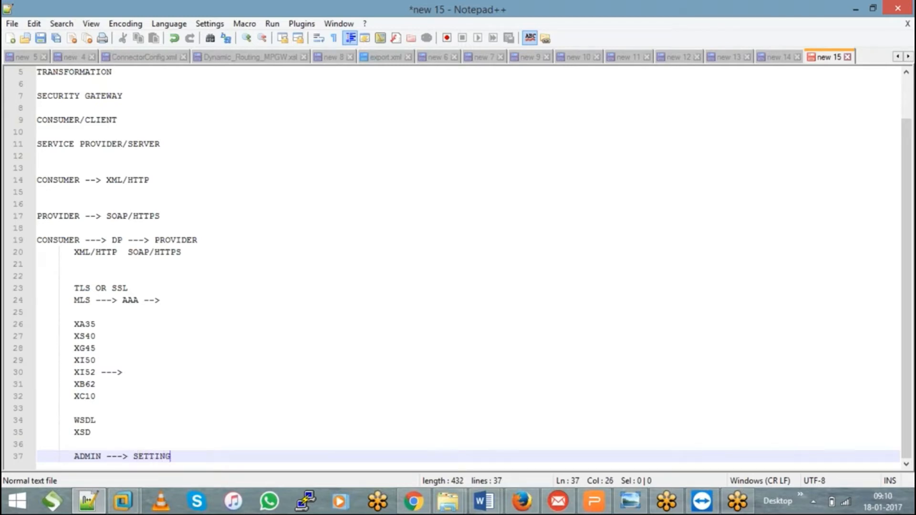
type(", FIRMWA")
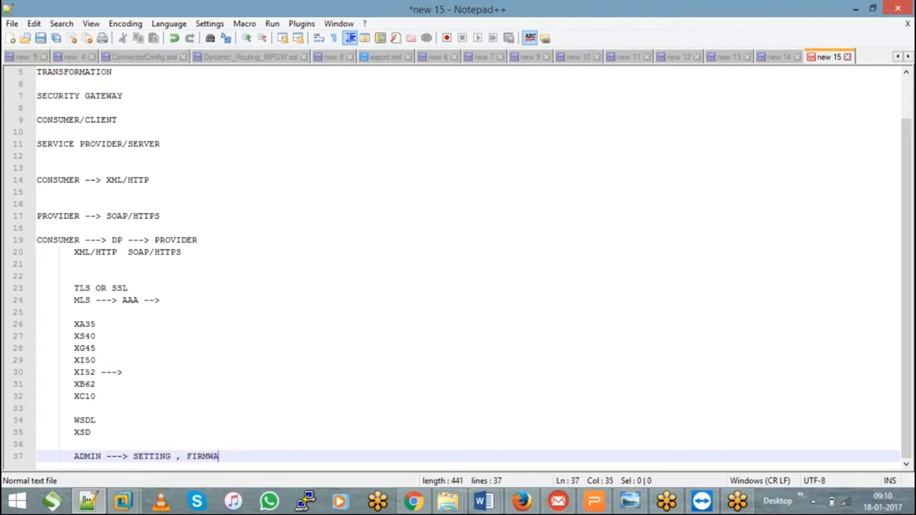
type("RE UGRA")
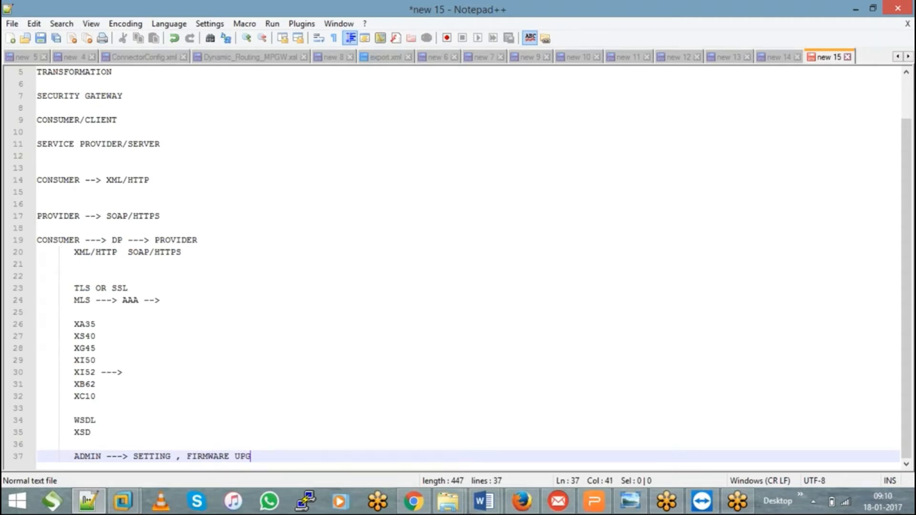
type("RADE")
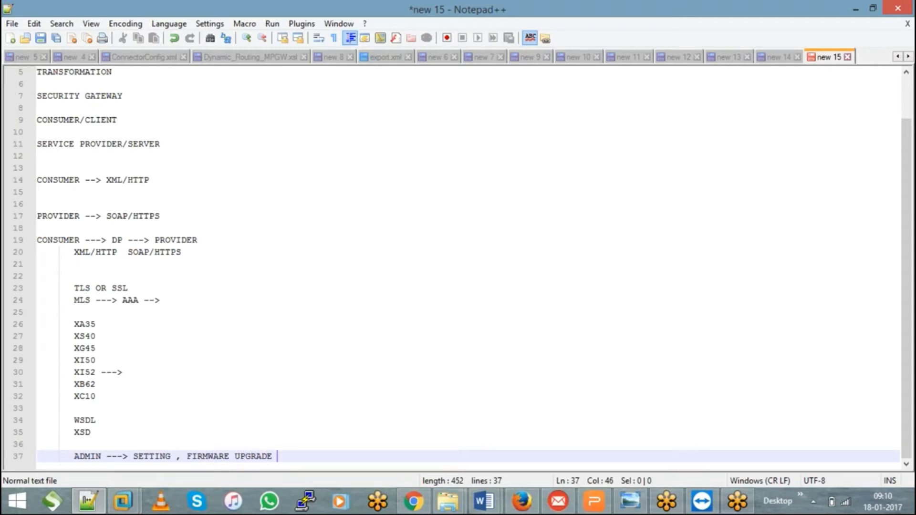
type(", USER ACCT , DOMAI")
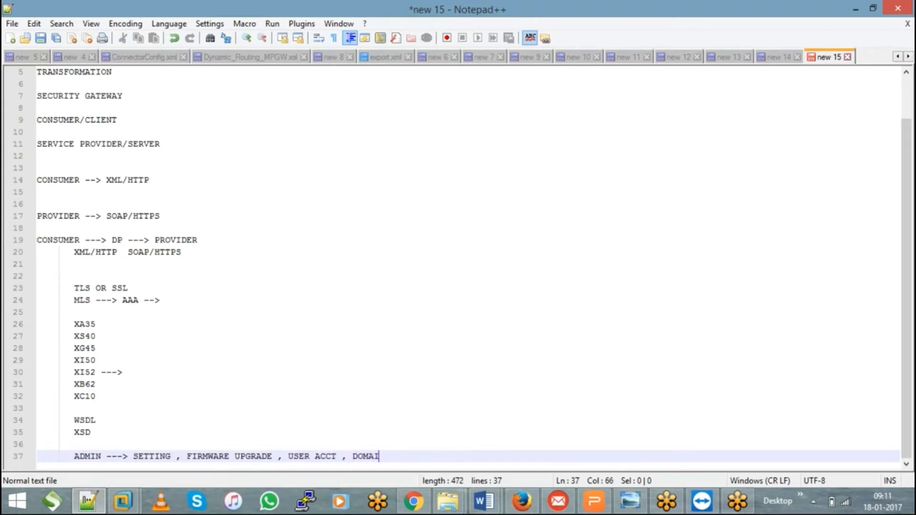
type("N CREATIN")
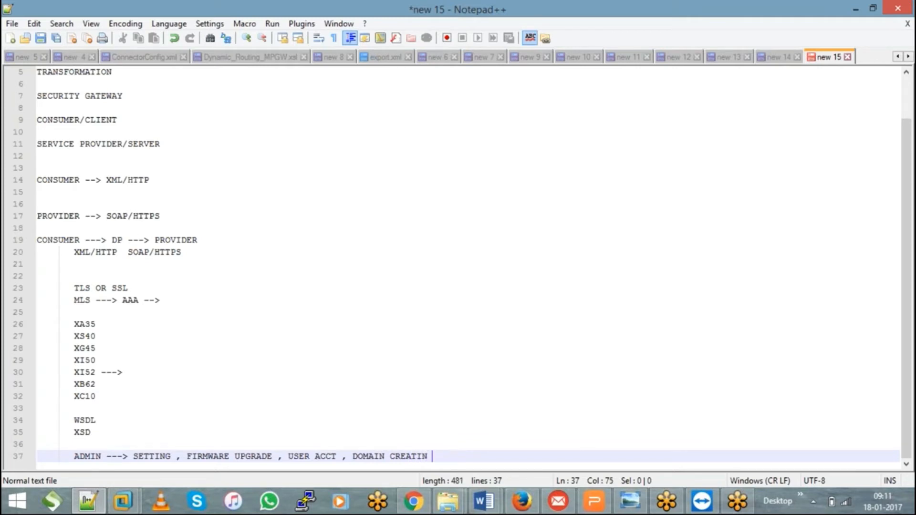
type("DE")
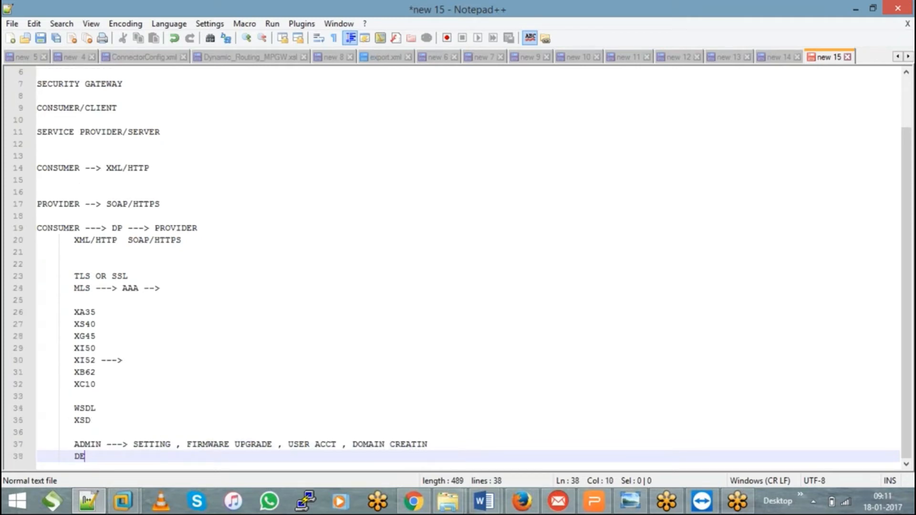
Write 'DEV --> DEVELP, TEST AND DEPLOY' and leave blank lines beneath it
type("V -->")
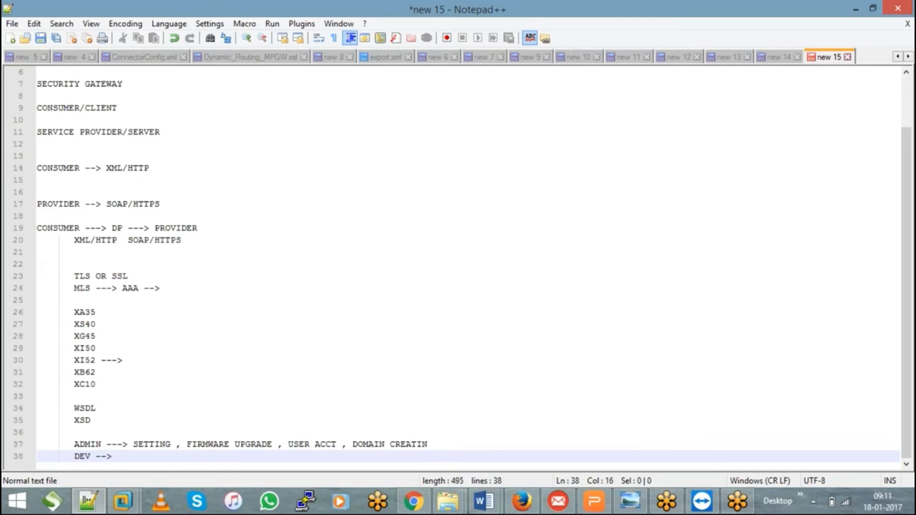
type("DEVE")
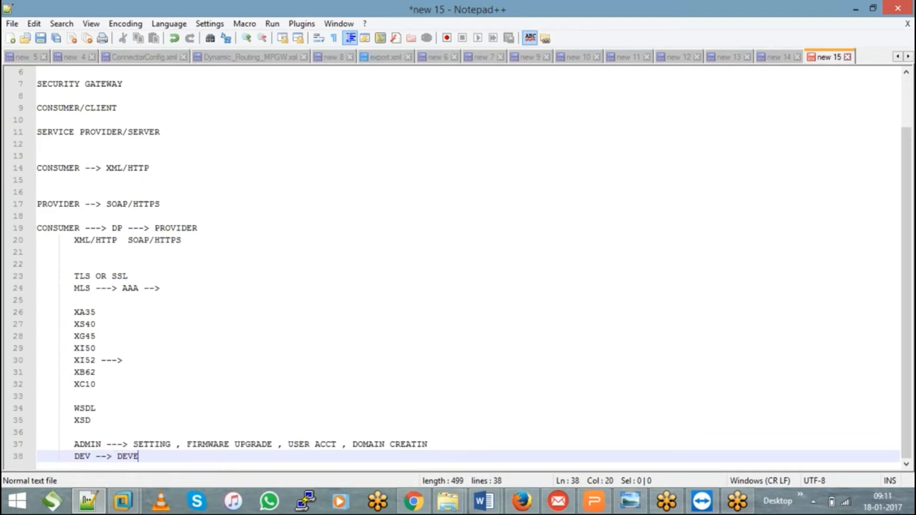
type("LP, TEST AND D")
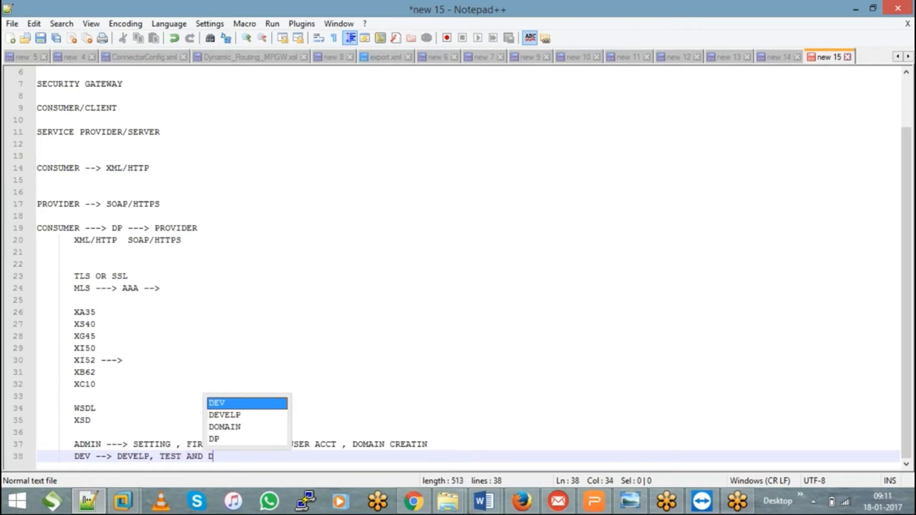
type("EPLOY")
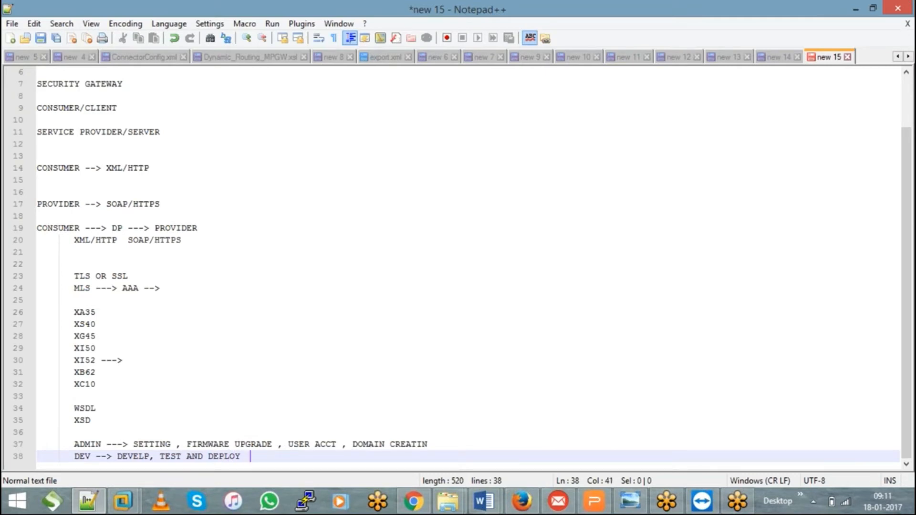
key("Enter")
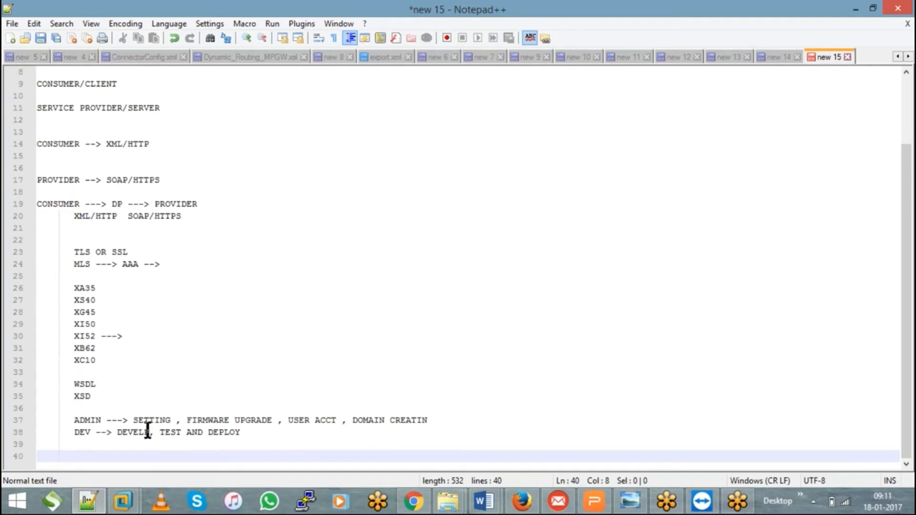
Select the word FIRMWARE in the ADMIN line
double_click(208, 419)
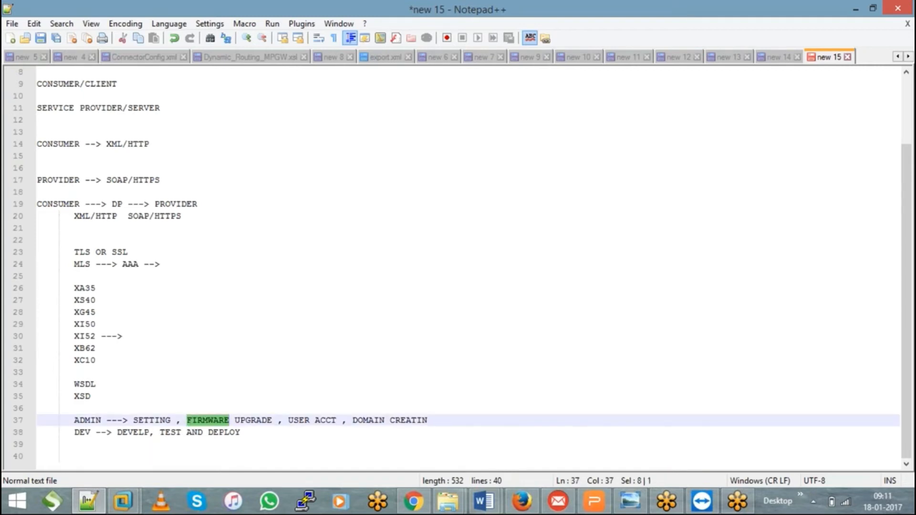